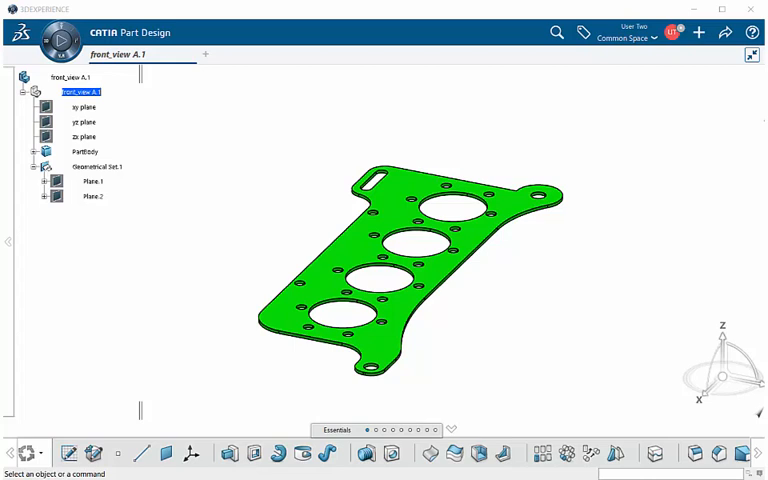
pyautogui.moveTo(710, 132)
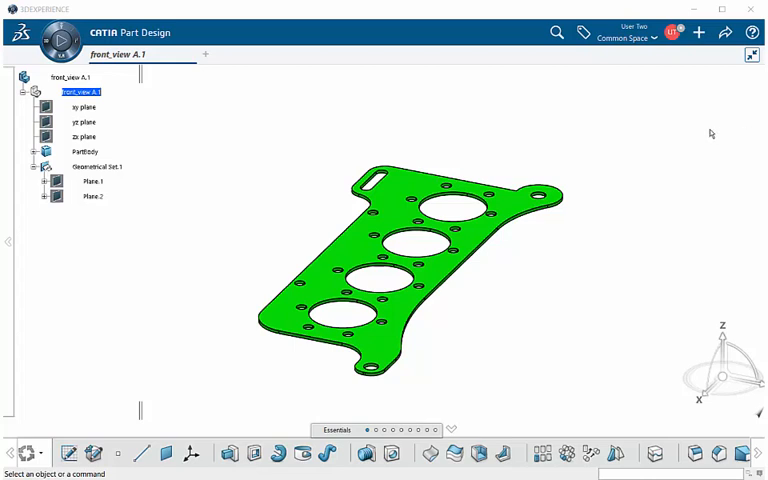
# Open the New content menu from the top bar to list creatable object types.
pyautogui.click(699, 32)
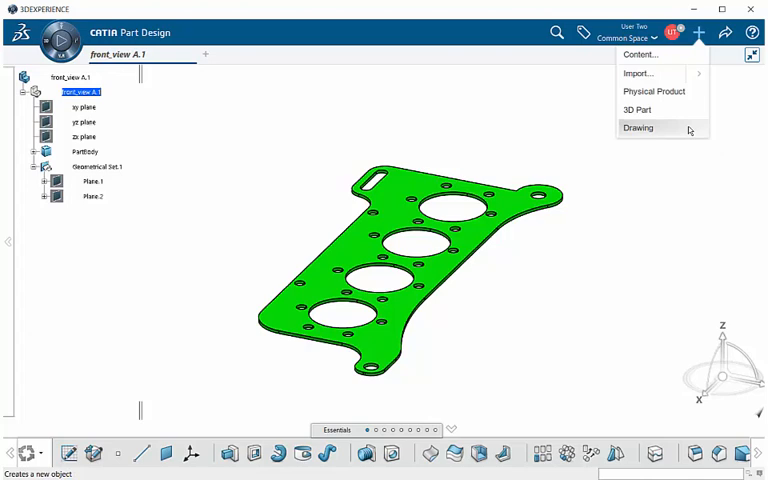
# Choose Drawing to create Drawing00000055 with an empty Sheet.1.
pyautogui.click(638, 128)
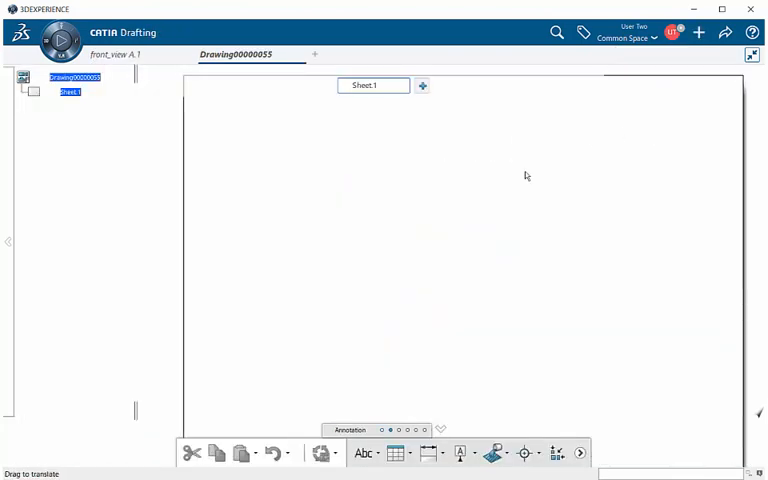
pyautogui.moveTo(419, 231)
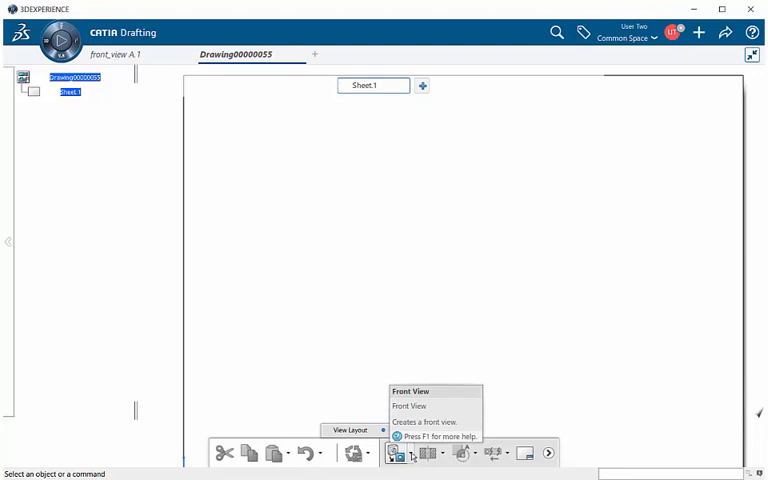
# Pick Front View from the View Layout views flyout.
pyautogui.click(401, 453)
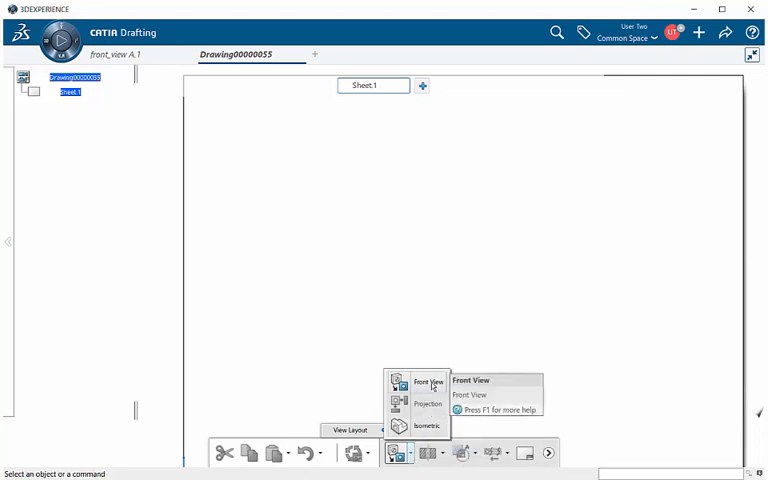
pyautogui.click(431, 383)
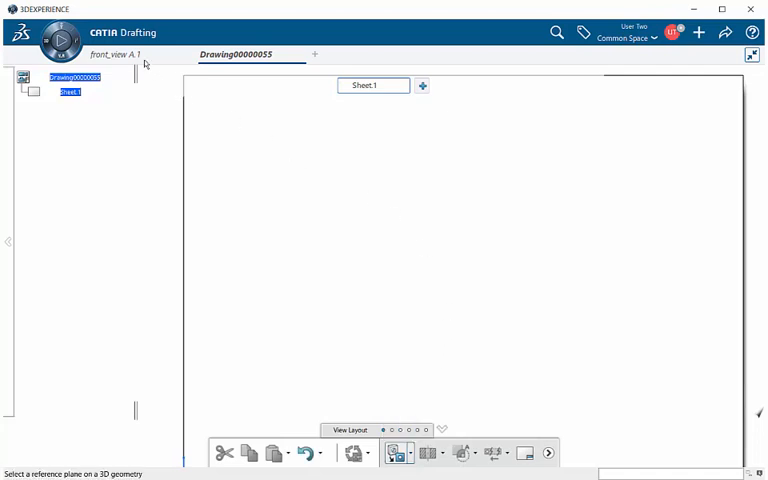
# On the front_view A.1 part, select the xy plane as the front view reference.
pyautogui.click(112, 54)
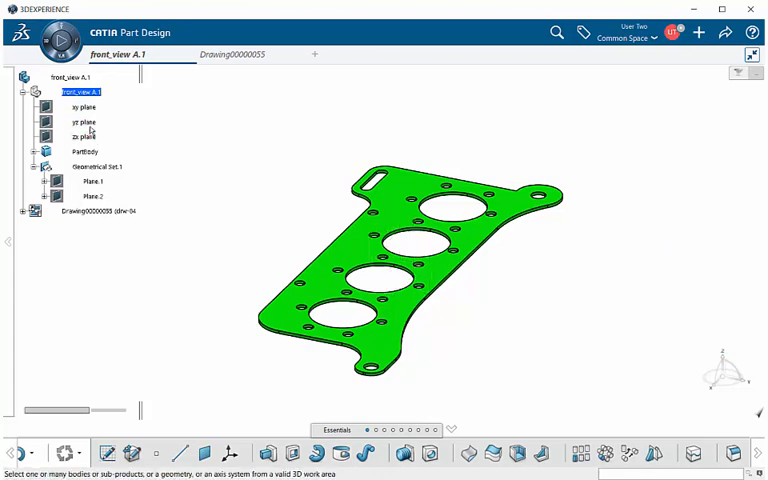
pyautogui.moveTo(82, 107)
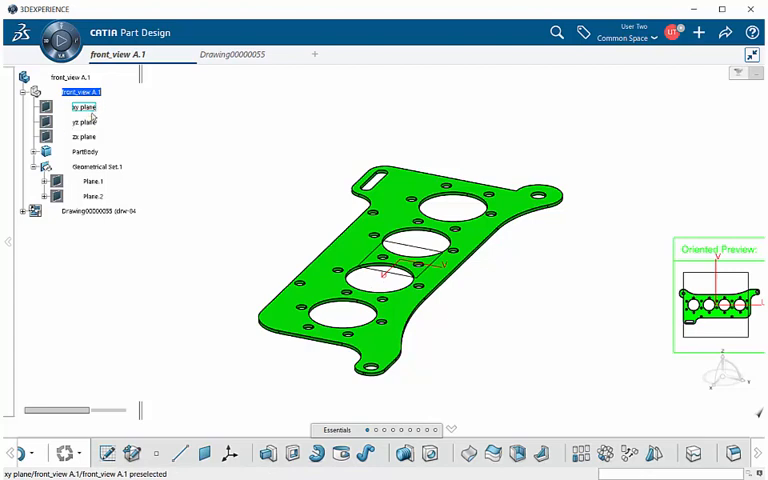
pyautogui.click(82, 137)
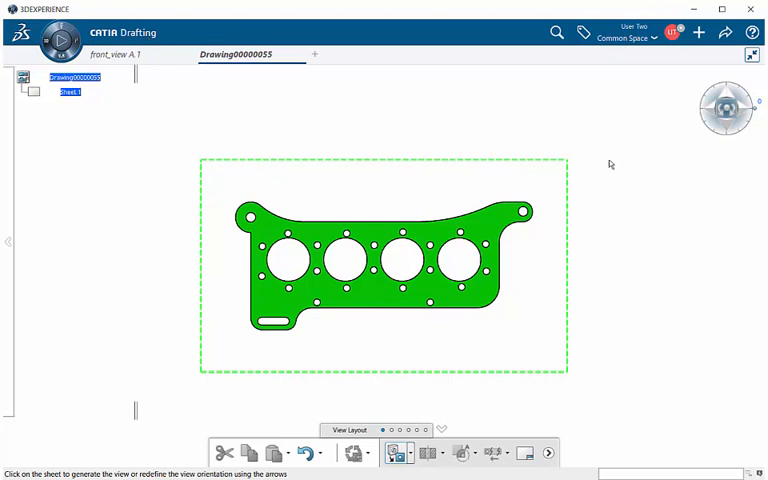
pyautogui.moveTo(719, 162)
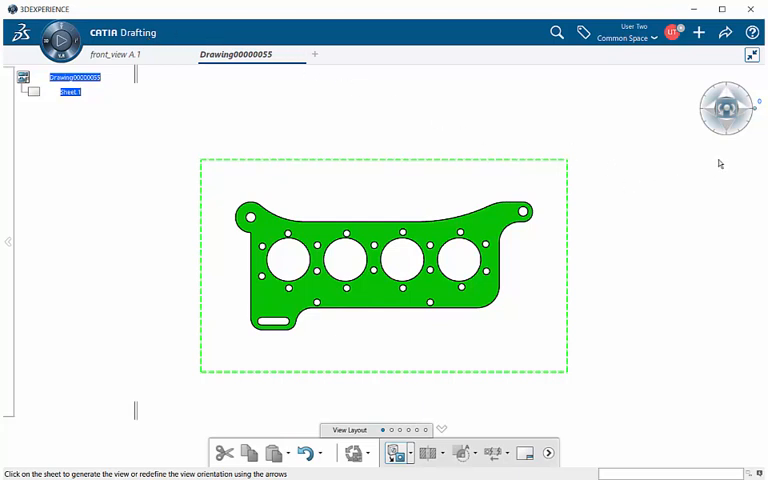